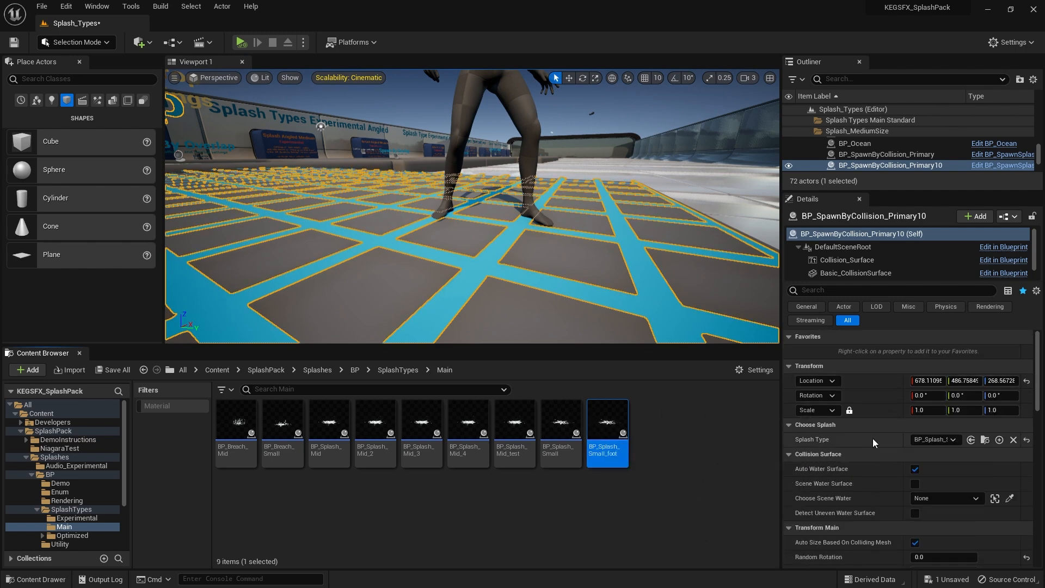
- Set the splash spawner's Random Rotation to 1.0, then select the jumping character
{"action": "scroll", "scroll_direction": "down", "scroll_amount": 3}
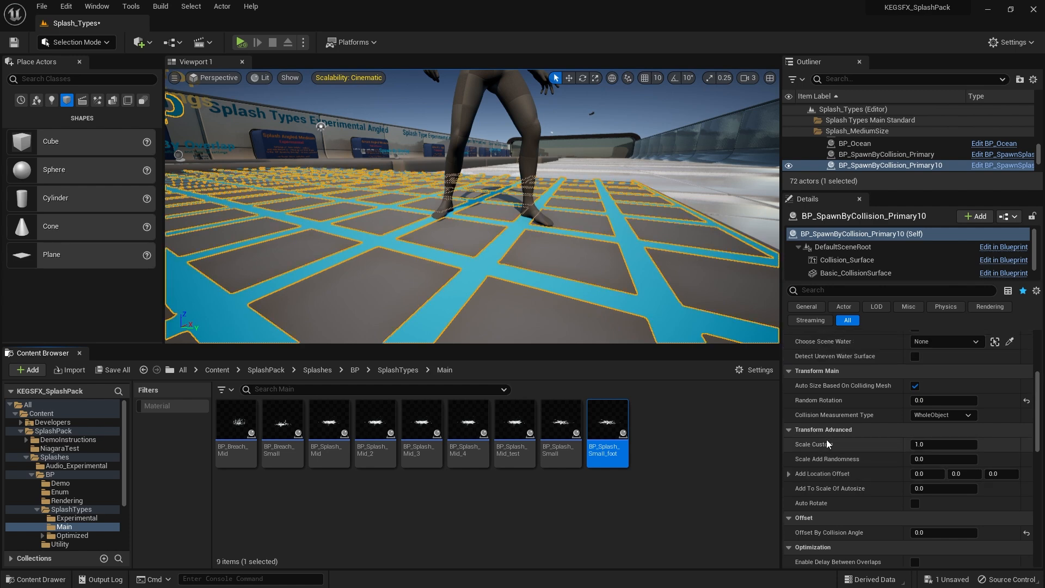
{"action": "left_click", "coordinate": [943, 399]}
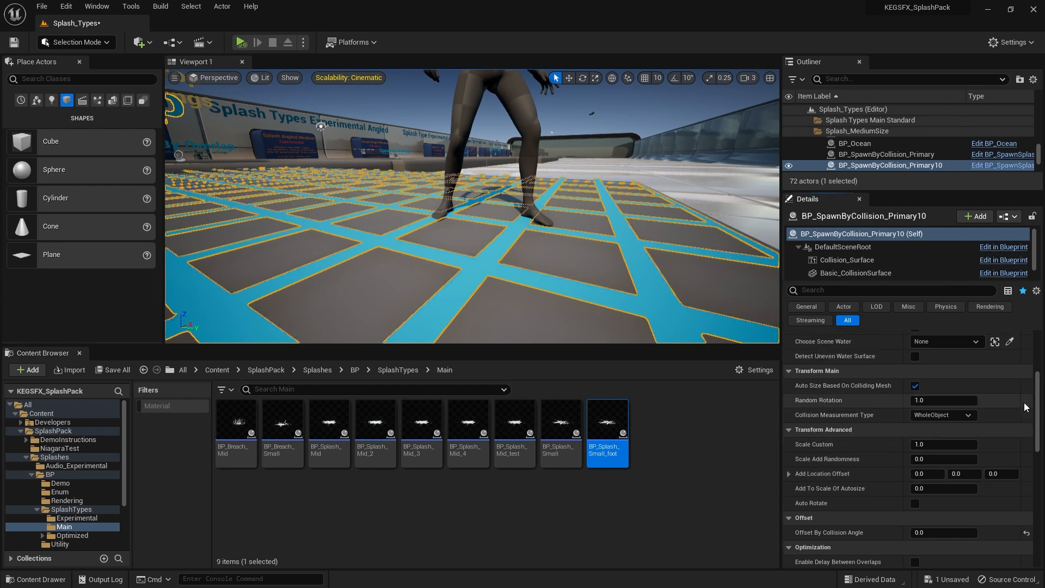
{"action": "left_click", "coordinate": [943, 400]}
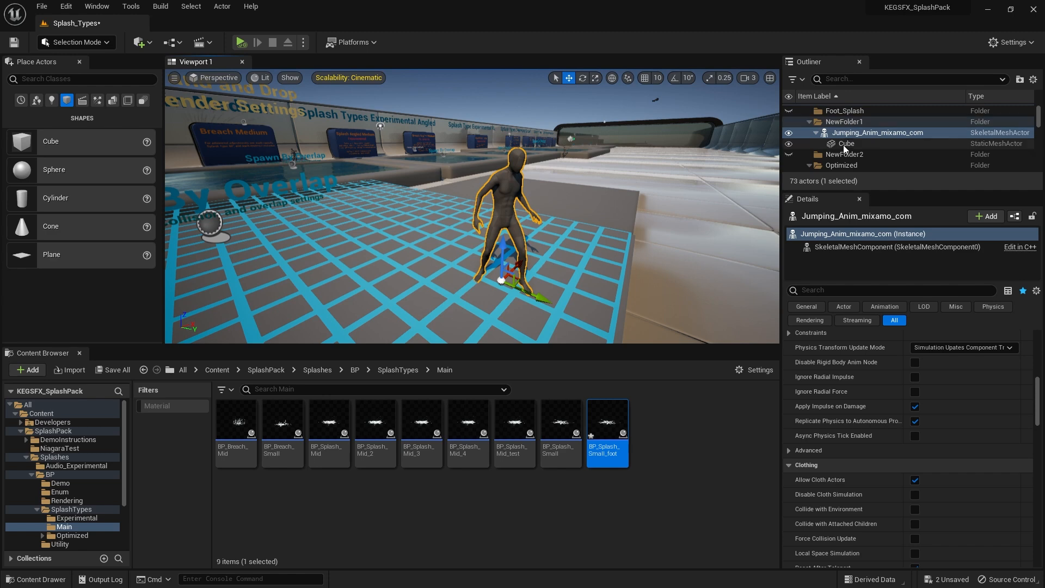
- Reselect BP_SpawnByCollision_Primary10 in the Outliner to view its details
{"action": "left_click", "coordinate": [846, 143]}
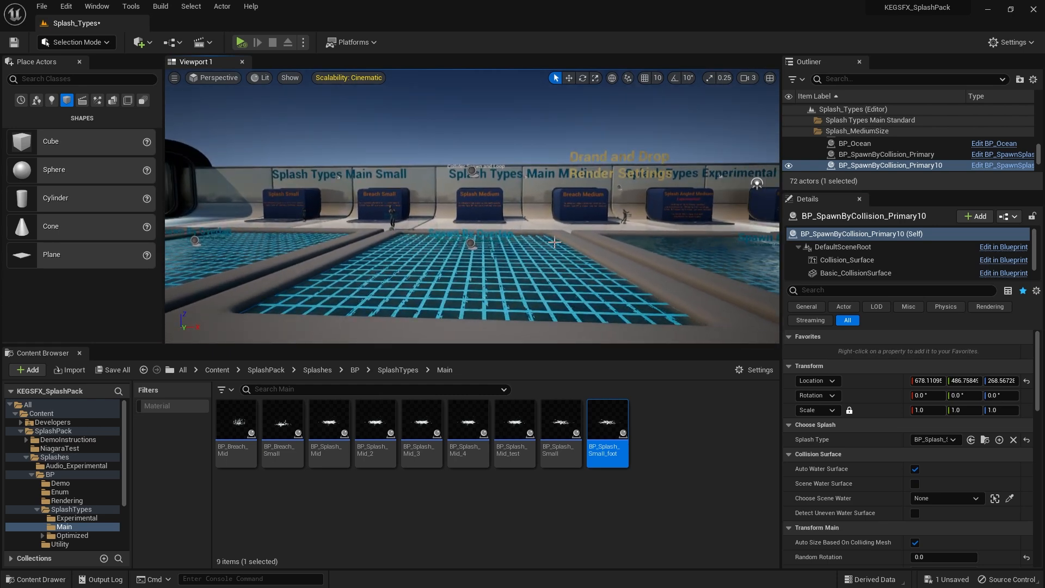
- Play-test the splashes, then open BP_Splash_Small_foot on its 4_16 seconds timeline
{"action": "left_click", "coordinate": [243, 42]}
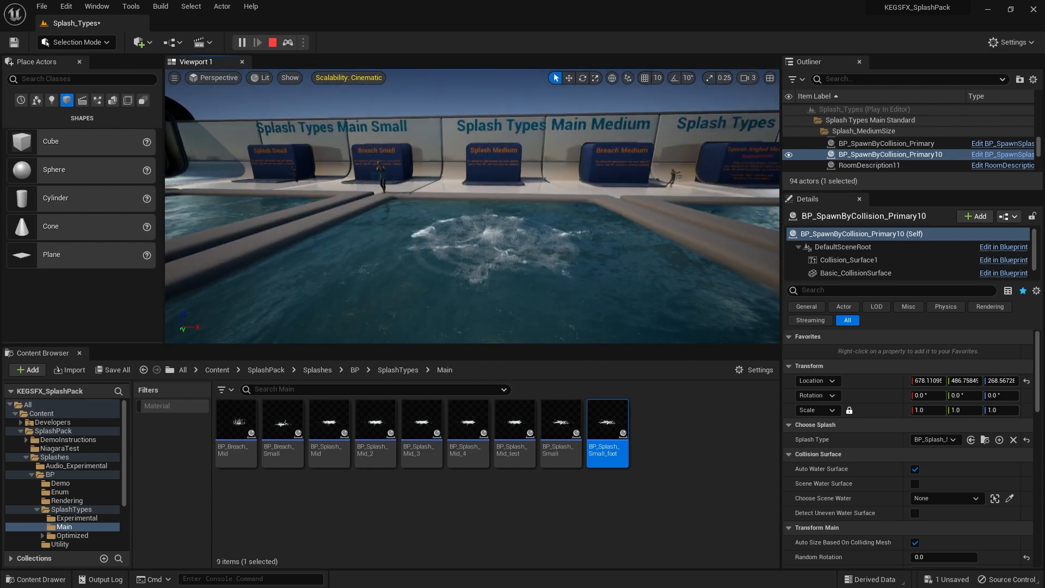
{"action": "left_click", "coordinate": [256, 42]}
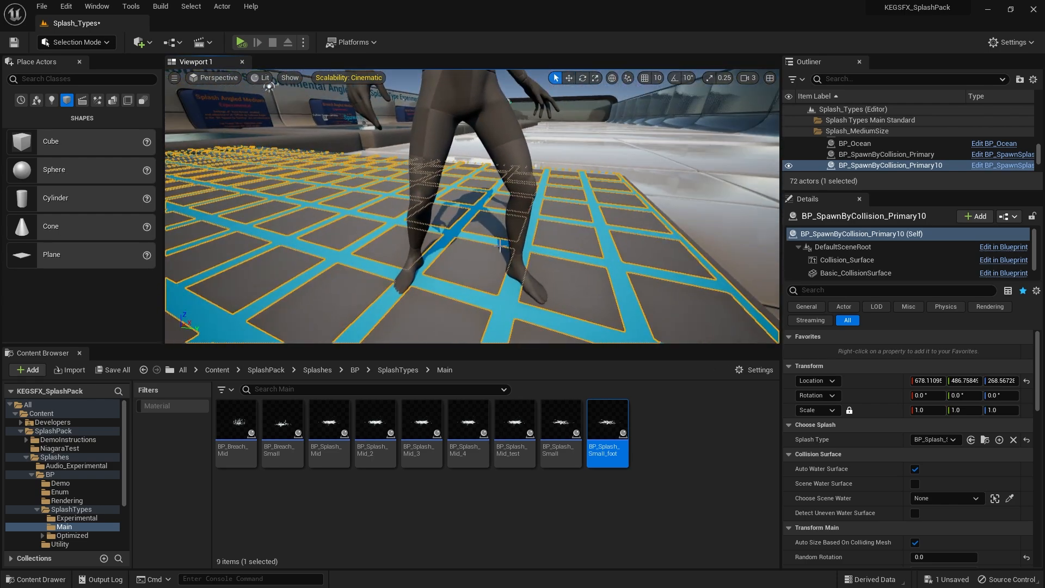
{"action": "mouse_move", "coordinate": [604, 431]}
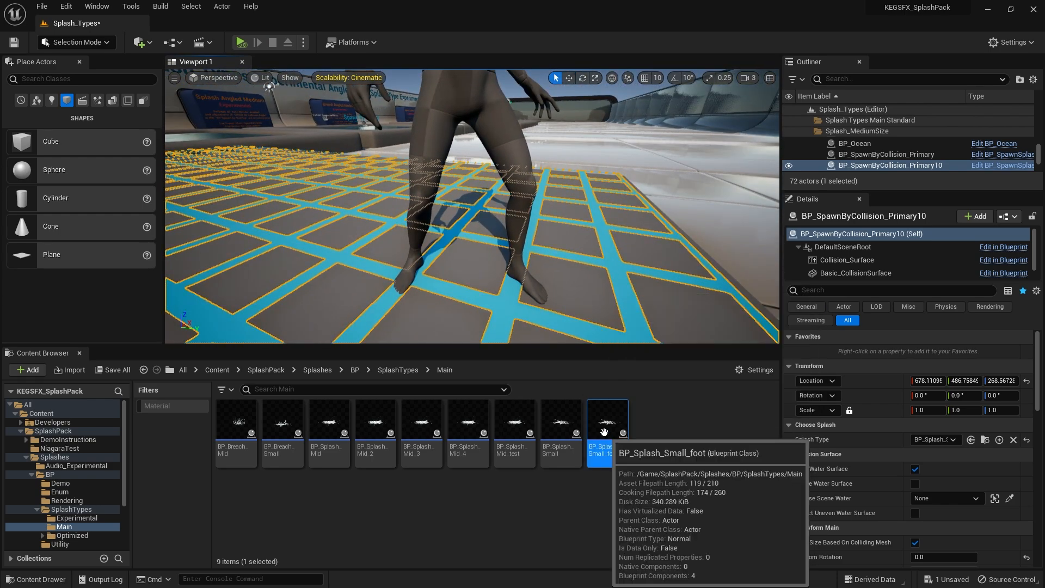
{"action": "double_click", "coordinate": [608, 423]}
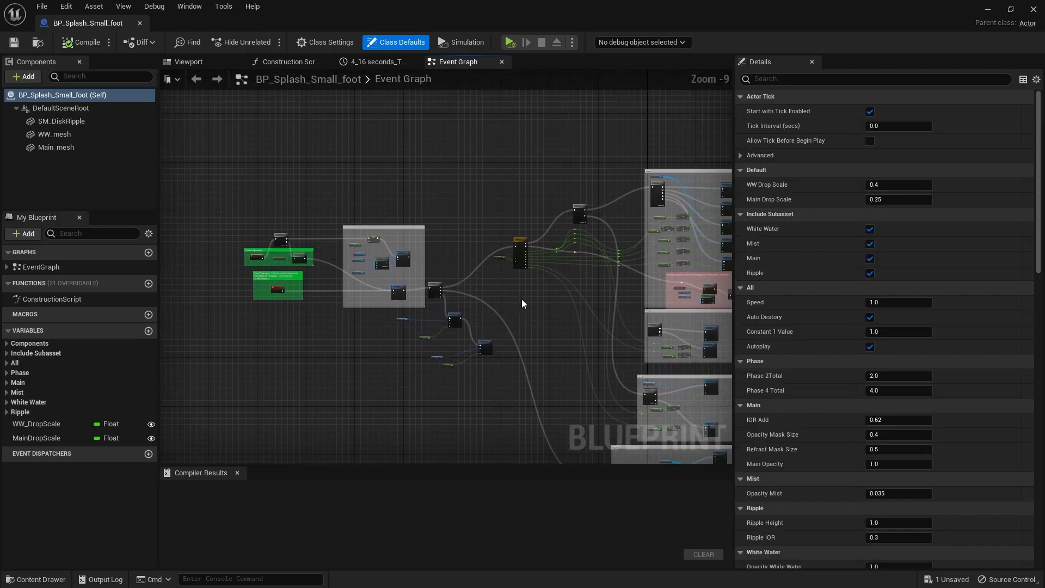
{"action": "left_click", "coordinate": [373, 61]}
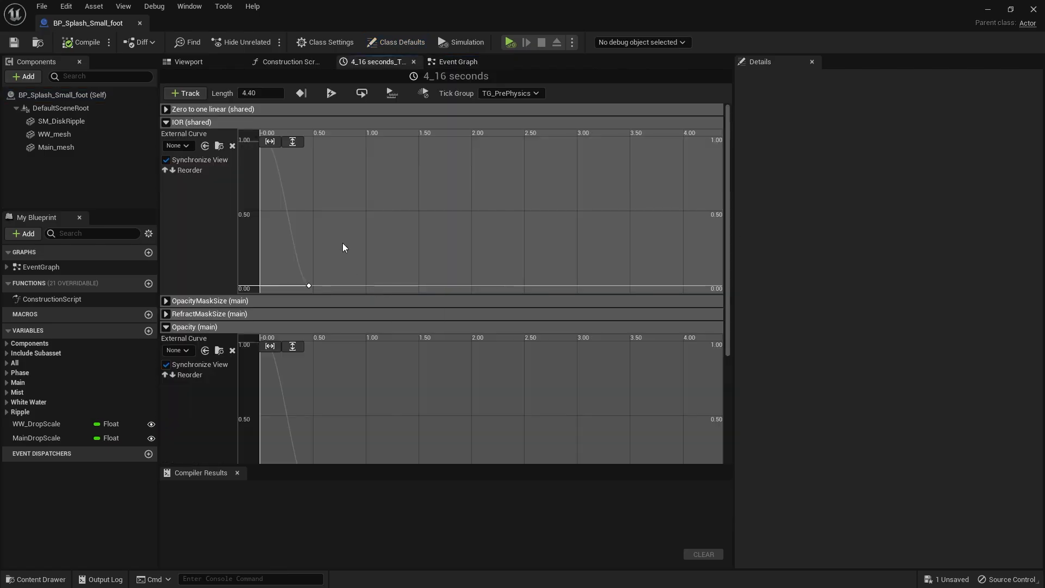
- Drag the Opacity (main) end key to about 2.9 s and back near 0.45 s
{"action": "scroll", "scroll_direction": "down", "scroll_amount": 3}
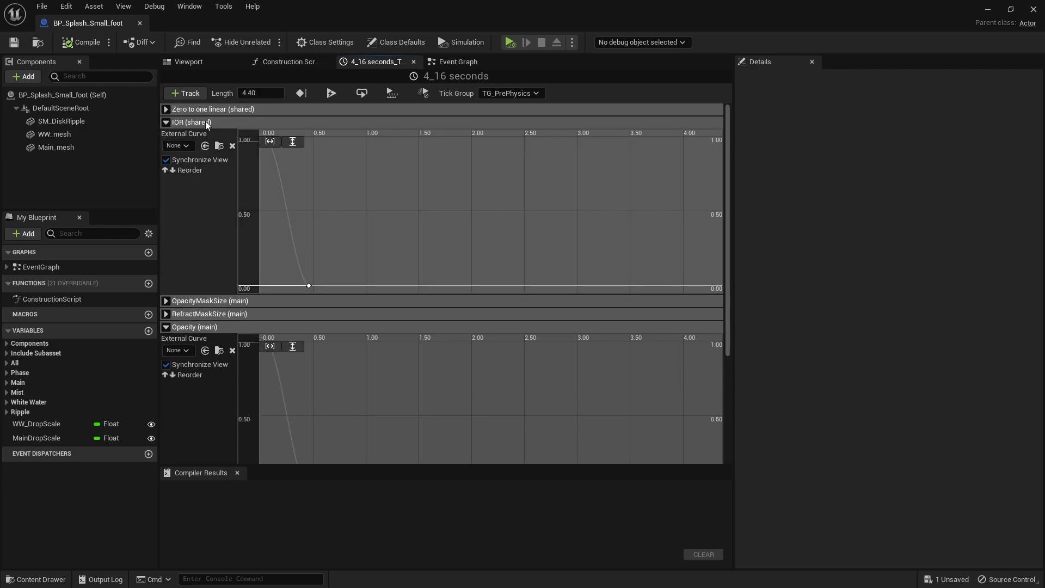
{"action": "scroll", "scroll_direction": "down", "scroll_amount": 3}
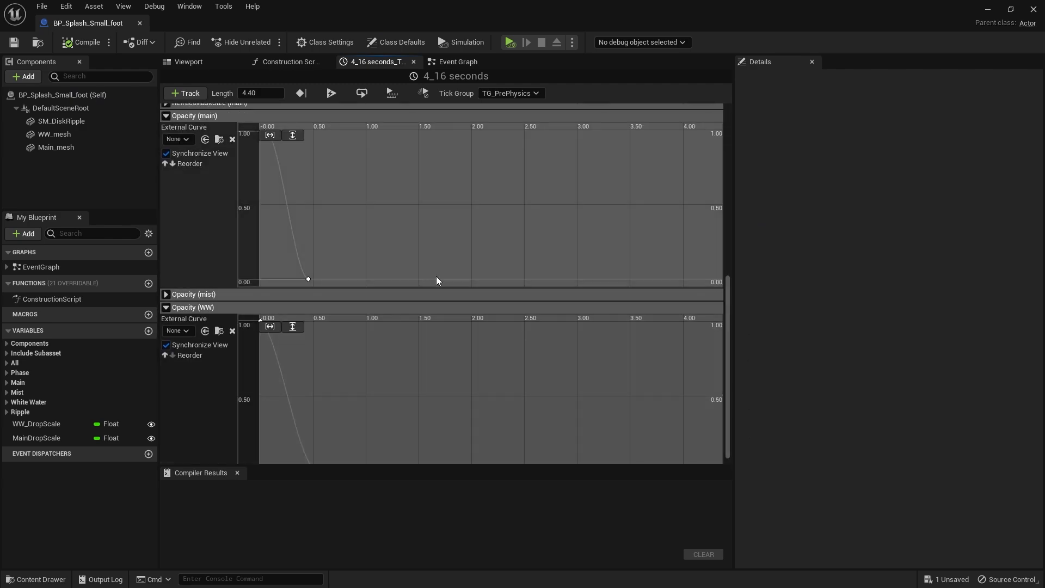
{"action": "left_click", "coordinate": [307, 278]}
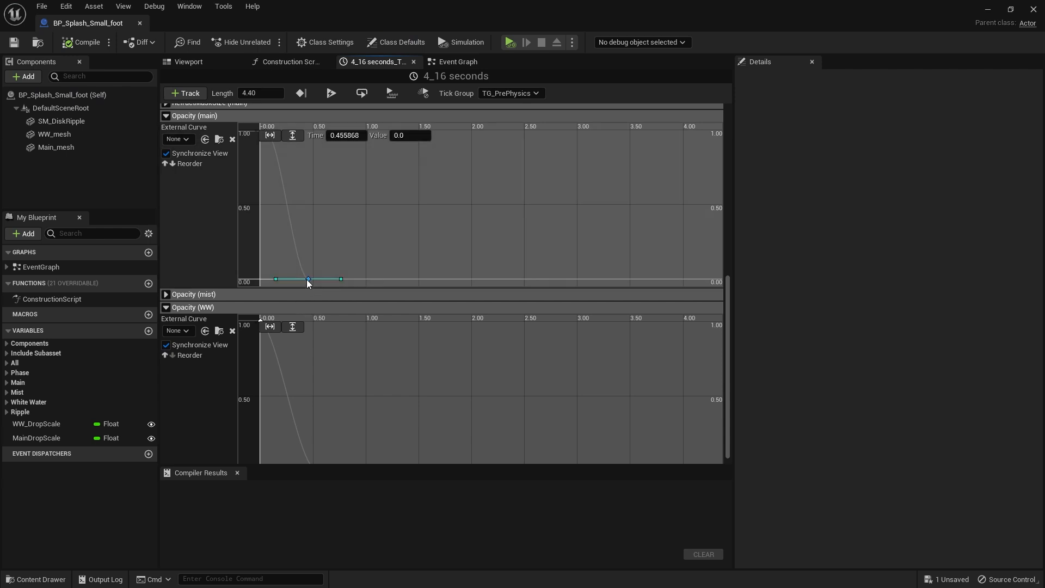
{"action": "left_click_drag", "start_coordinate": [308, 279], "coordinate": [565, 279]}
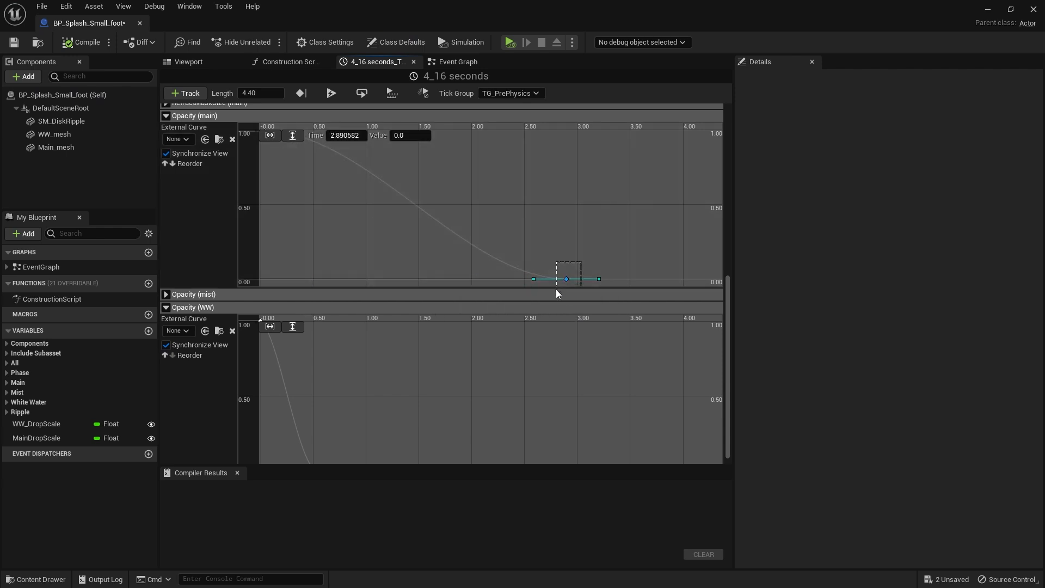
{"action": "mouse_move", "coordinate": [566, 279]}
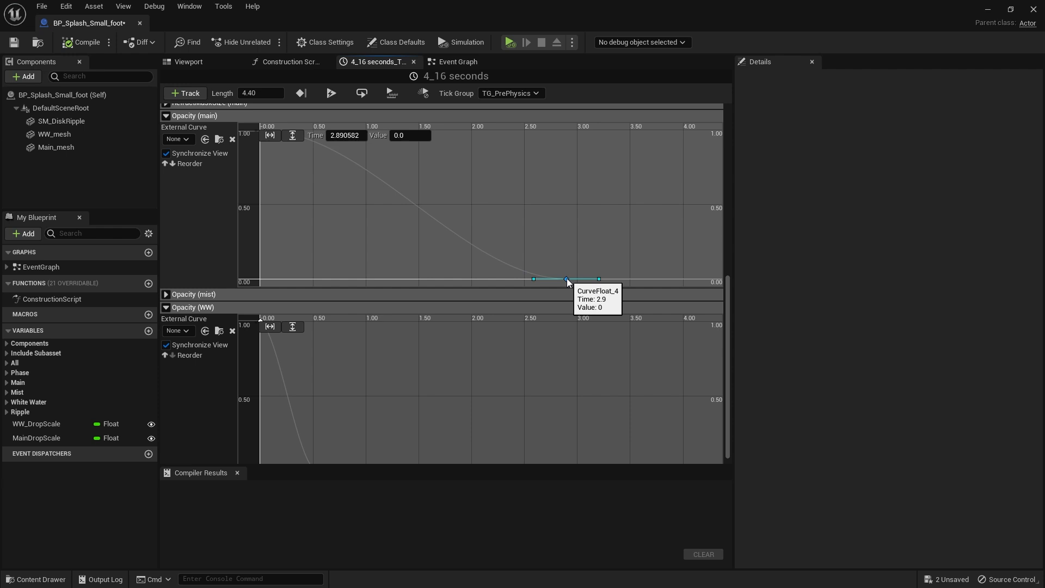
{"action": "left_click_drag", "start_coordinate": [566, 279], "coordinate": [362, 279]}
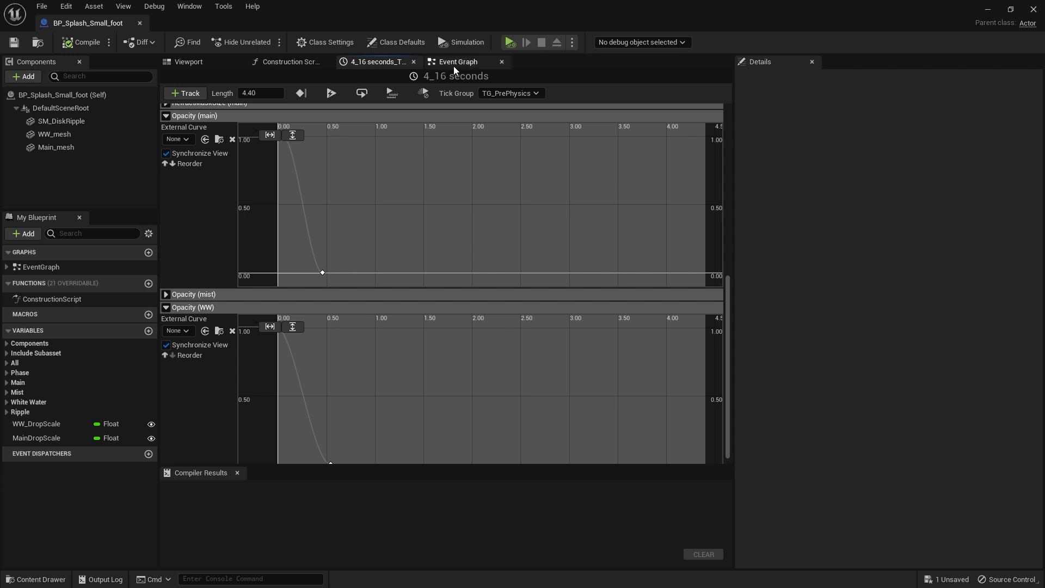
{"action": "left_click", "coordinate": [458, 62]}
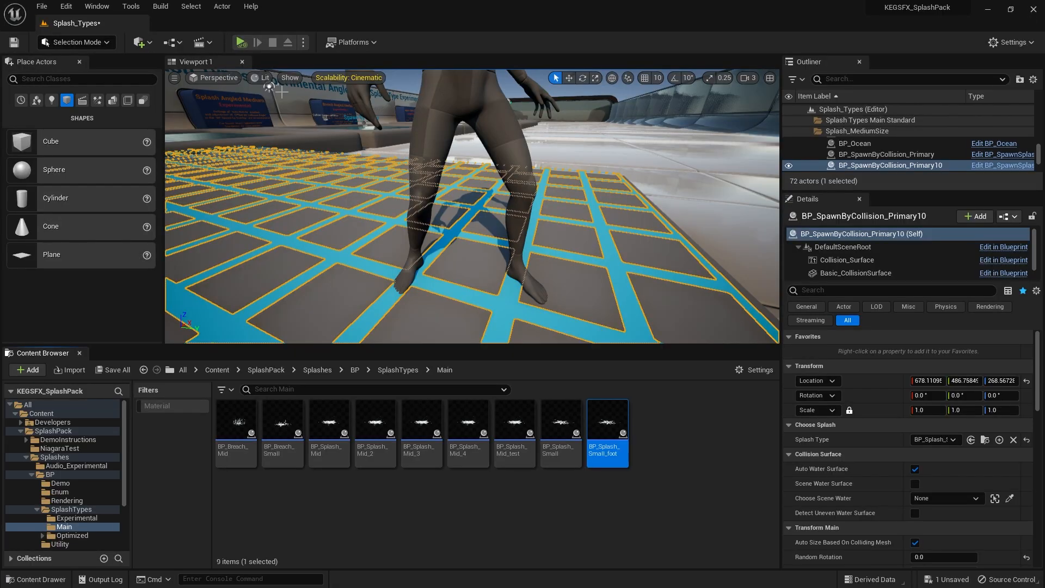
{"action": "mouse_move", "coordinate": [816, 184]}
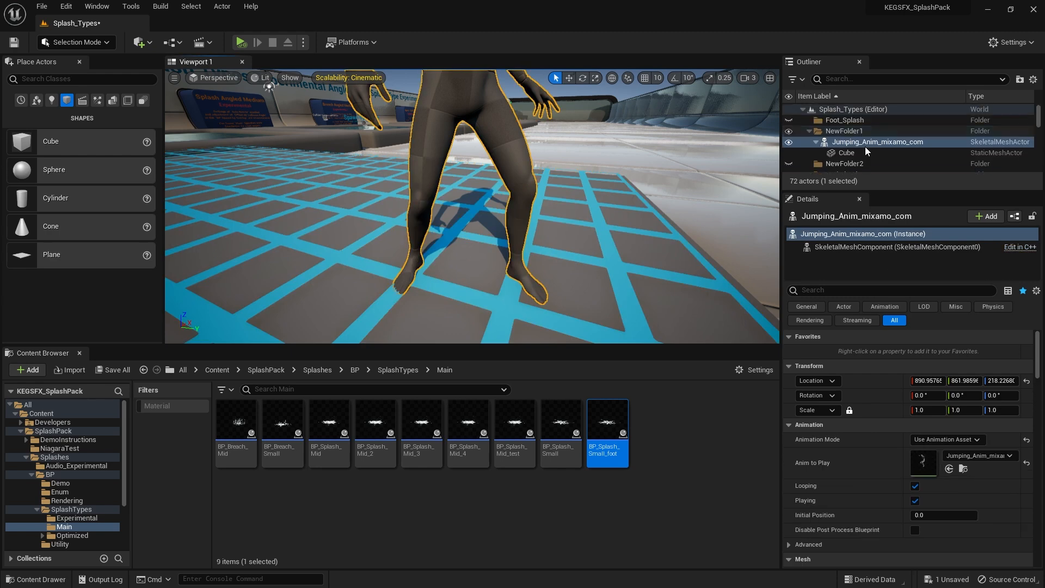
- Review the character Cube's Custom collision and overlap settings, then play the level
{"action": "left_click", "coordinate": [845, 146]}
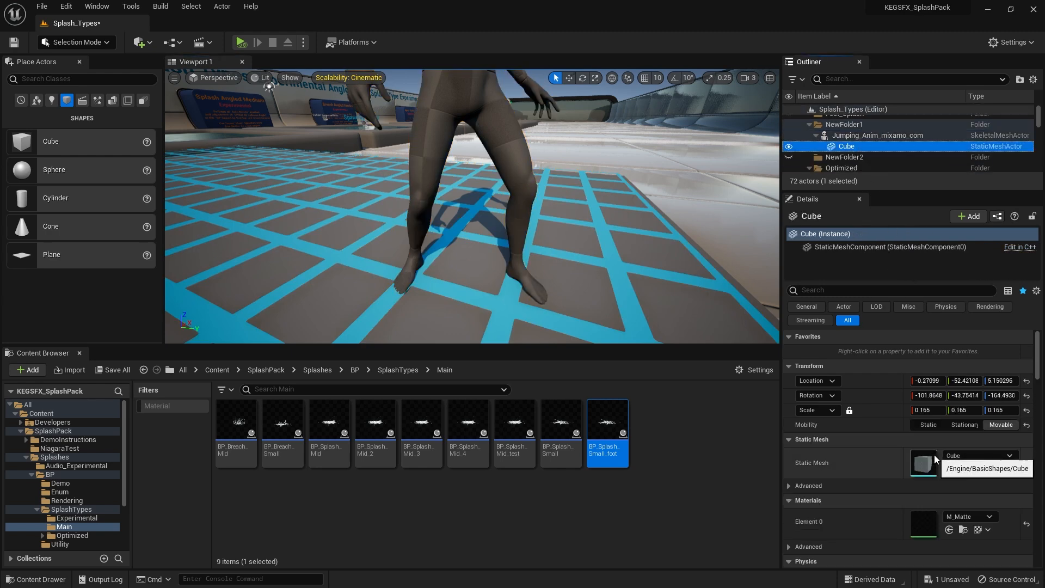
{"action": "mouse_move", "coordinate": [866, 463]}
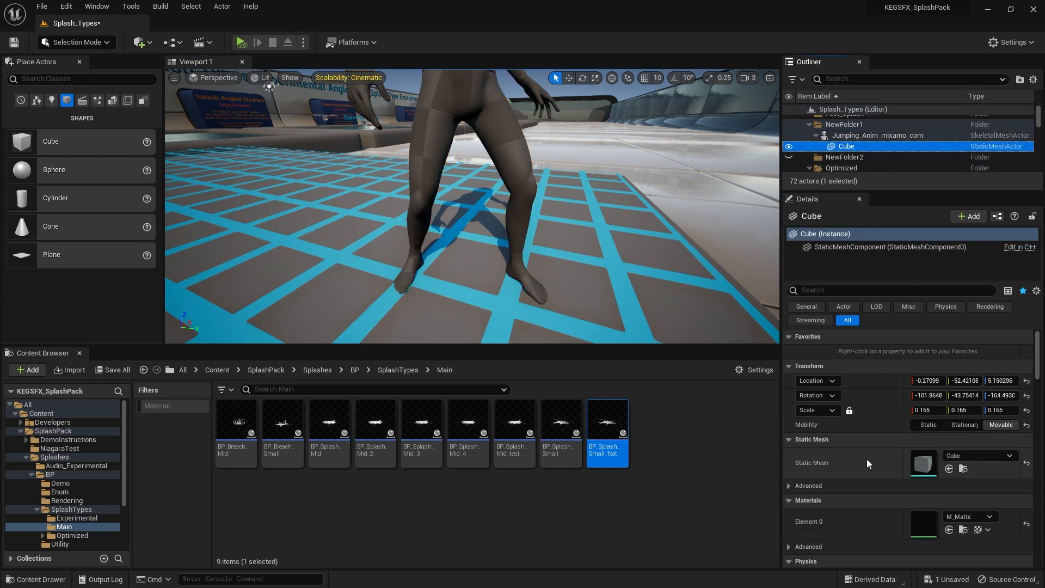
{"action": "scroll", "scroll_direction": "down", "scroll_amount": 3}
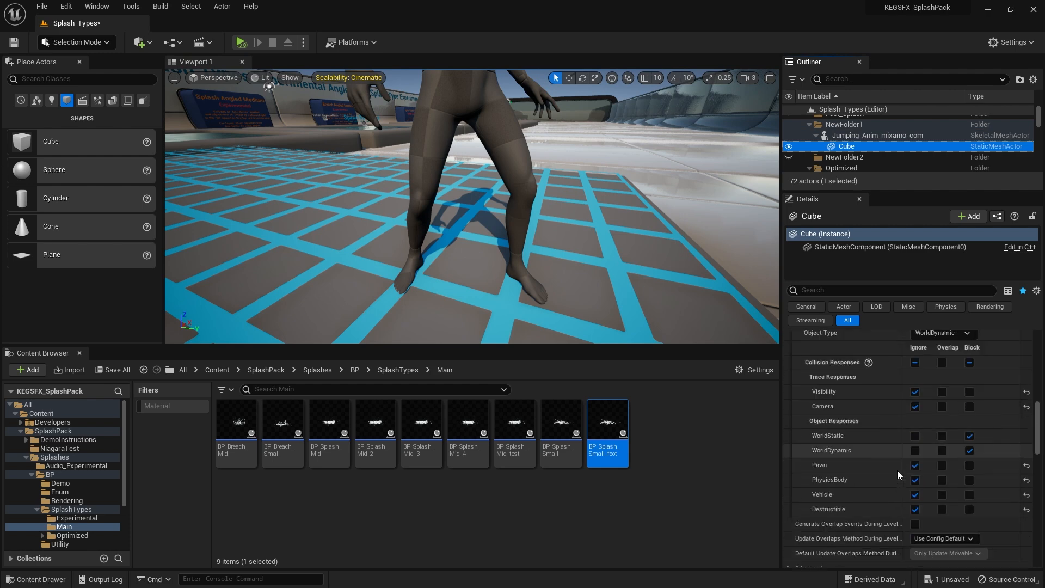
{"action": "scroll", "scroll_direction": "down", "scroll_amount": 3}
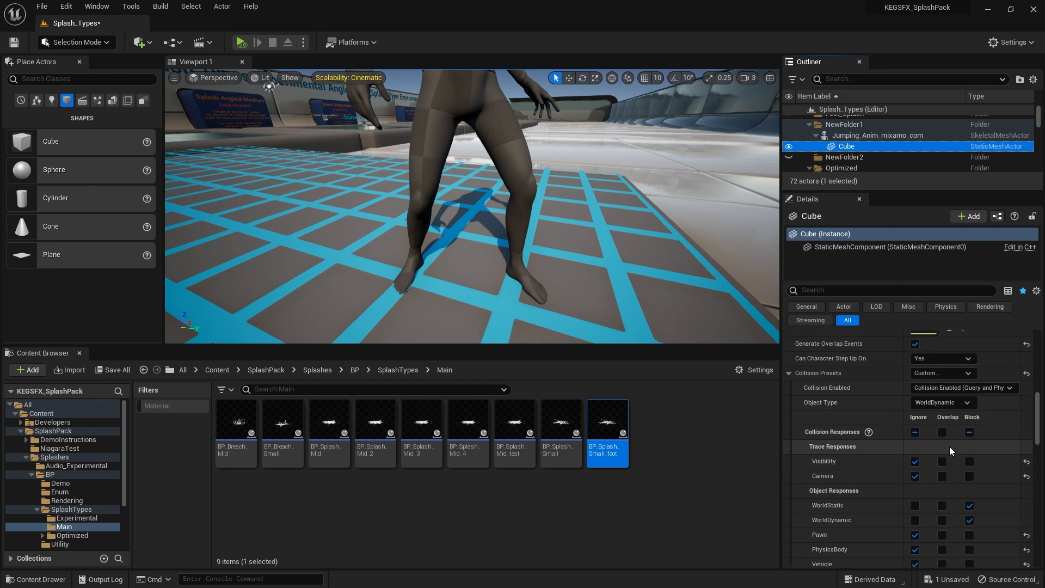
{"action": "scroll", "scroll_direction": "down", "scroll_amount": 3}
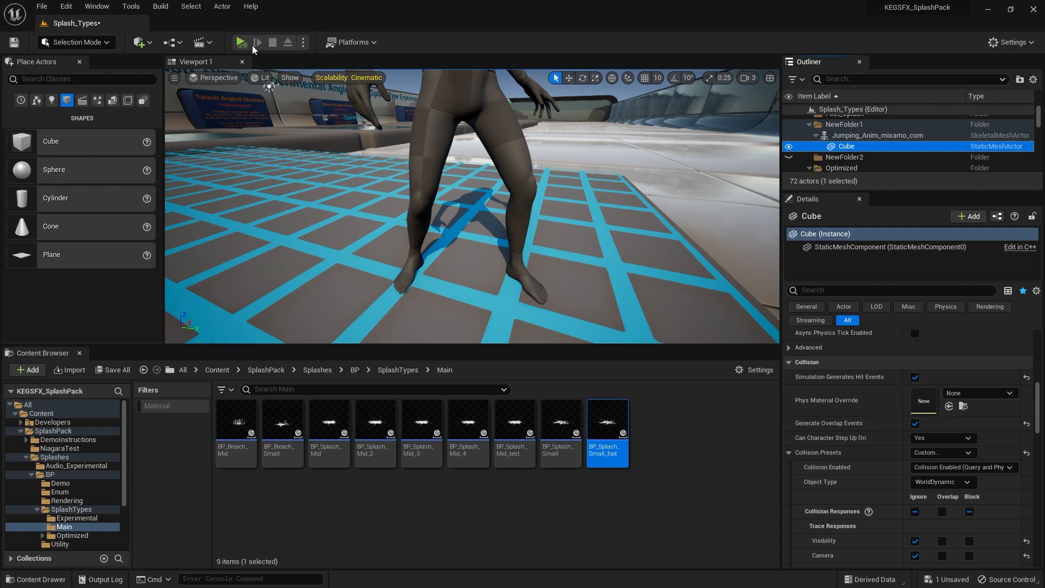
{"action": "left_click", "coordinate": [241, 42]}
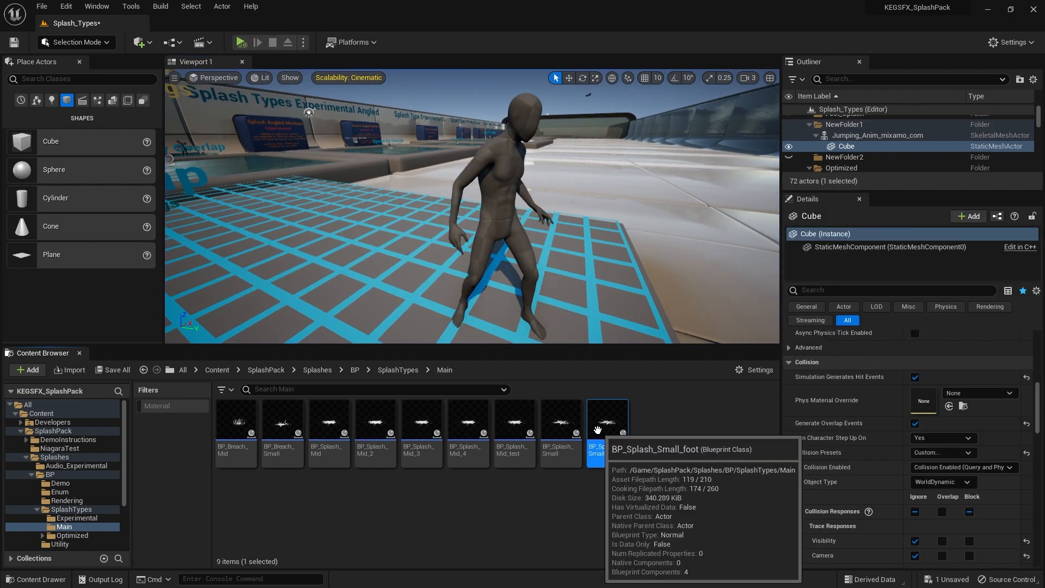
- Open BP_Splash_Small_foot and inspect, then close, the WW and Main splash material instances
{"action": "double_click", "coordinate": [606, 421]}
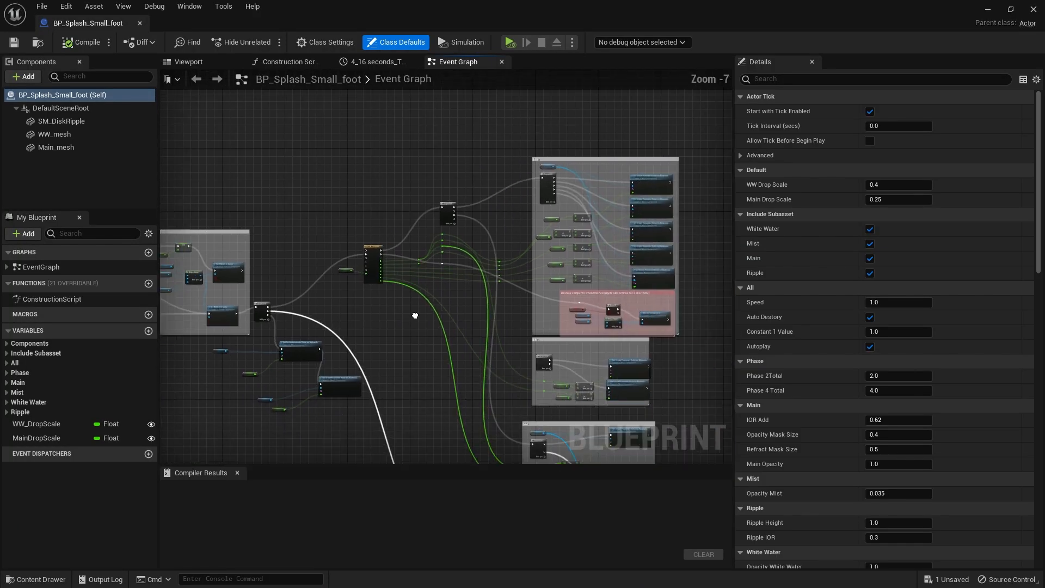
{"action": "left_click", "coordinate": [53, 134]}
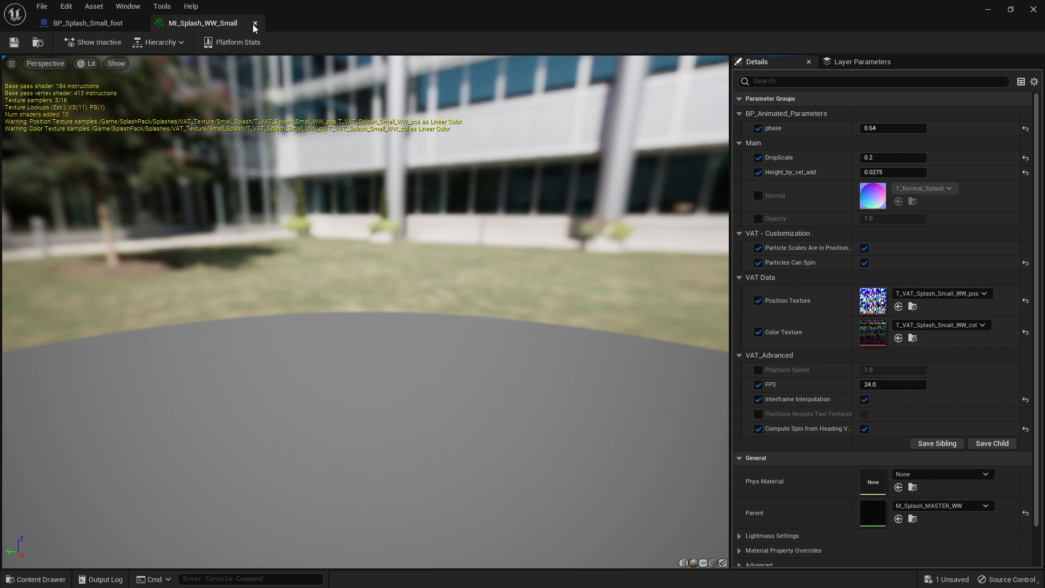
{"action": "left_click", "coordinate": [87, 23]}
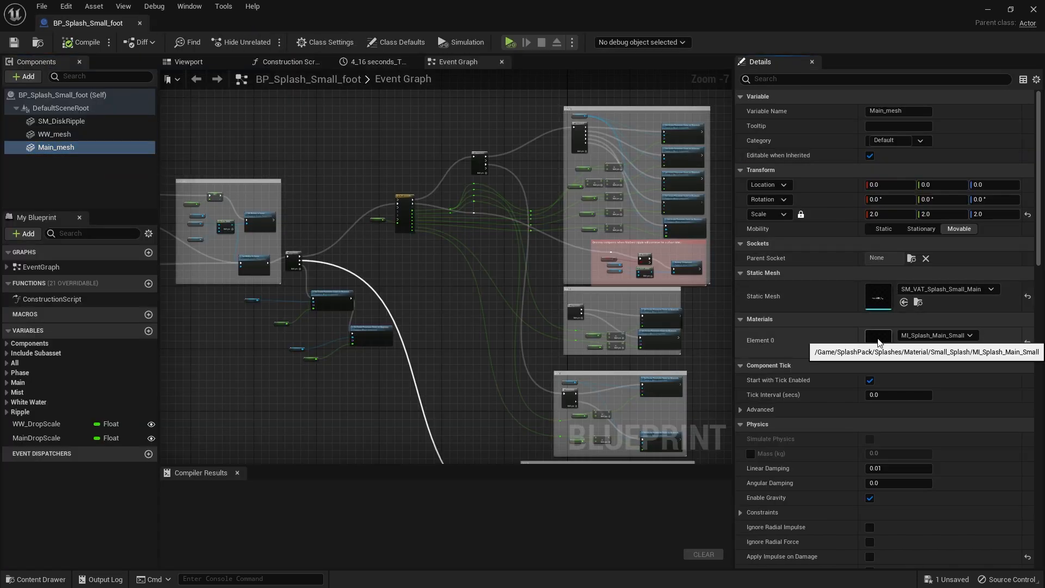
{"action": "double_click", "coordinate": [877, 335]}
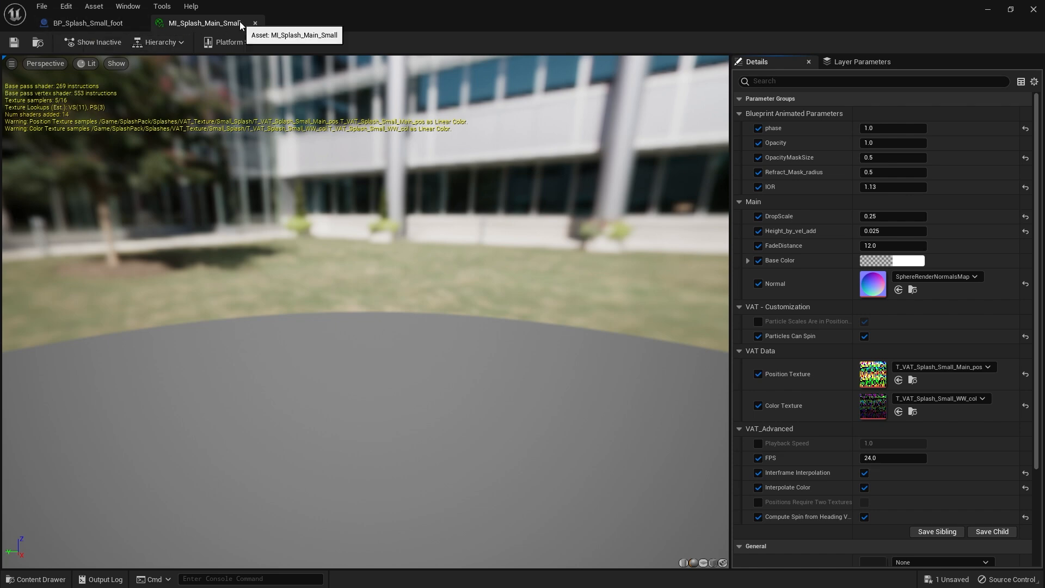
{"action": "left_click", "coordinate": [87, 23]}
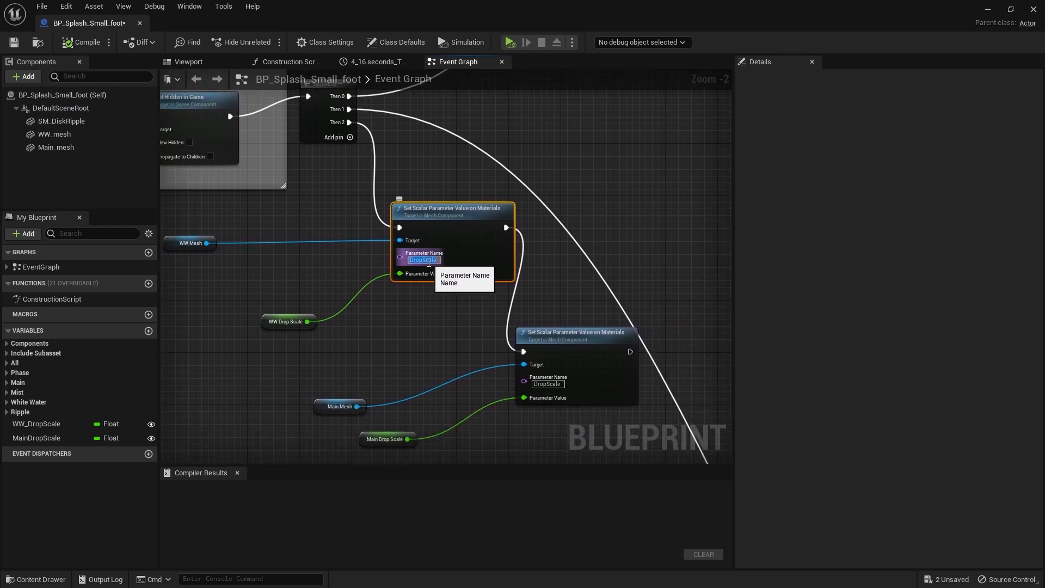
- Check WW_DropScale's 0.4 and MainDropScale's 0.25 defaults, then return to the level editor
{"action": "left_click", "coordinate": [285, 321]}
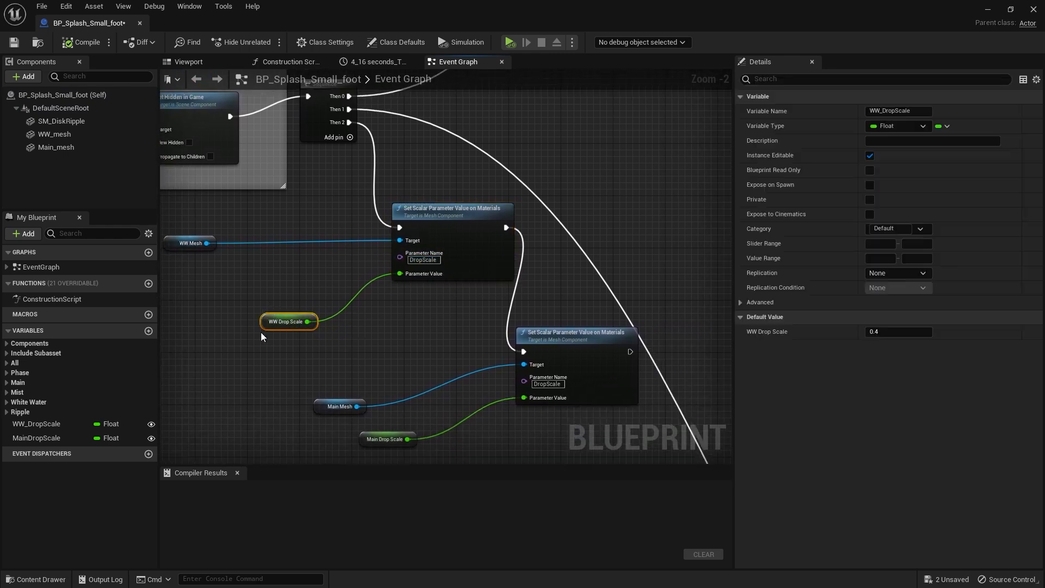
{"action": "left_click", "coordinate": [36, 424]}
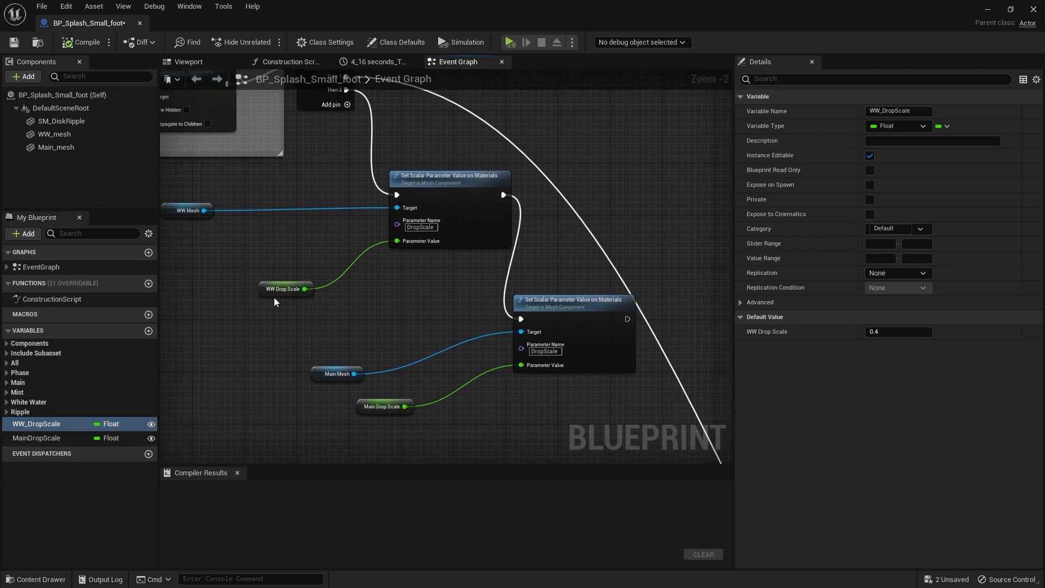
{"action": "left_click", "coordinate": [384, 406]}
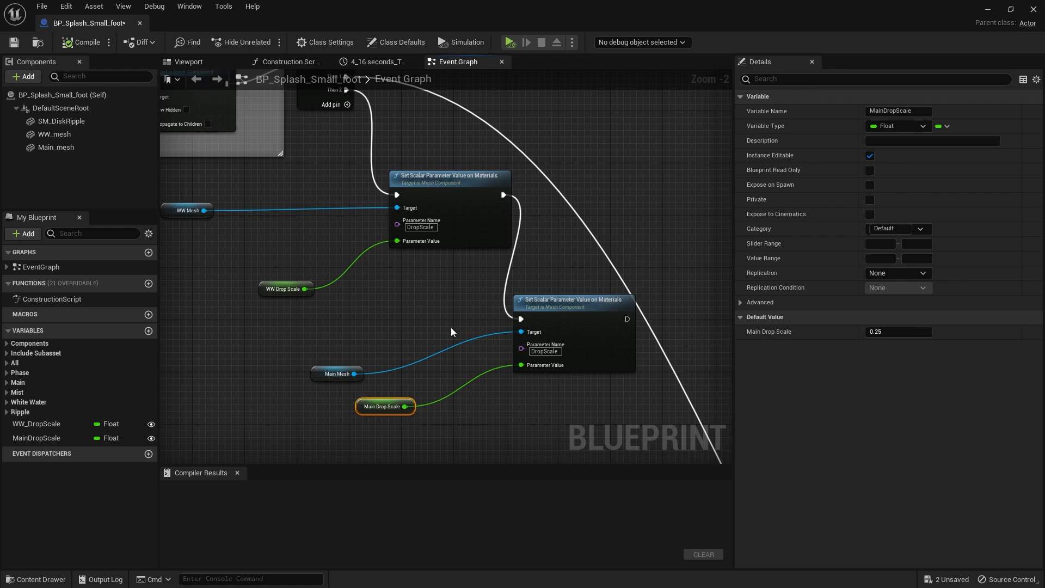
{"action": "left_click", "coordinate": [285, 288]}
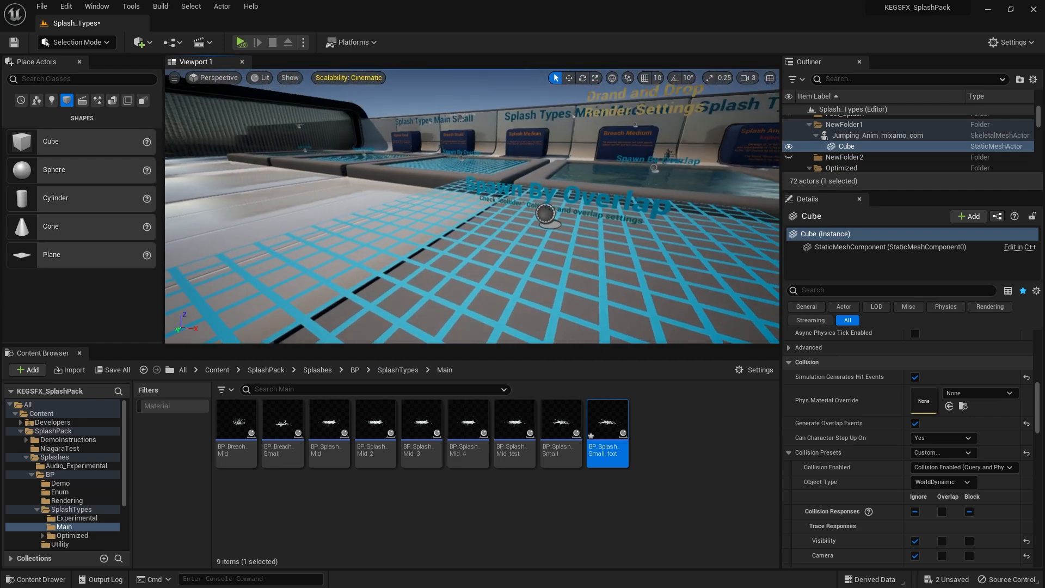
- Run Play In Editor and enter the slomo console command to watch foot splashes
{"action": "left_click", "coordinate": [241, 42]}
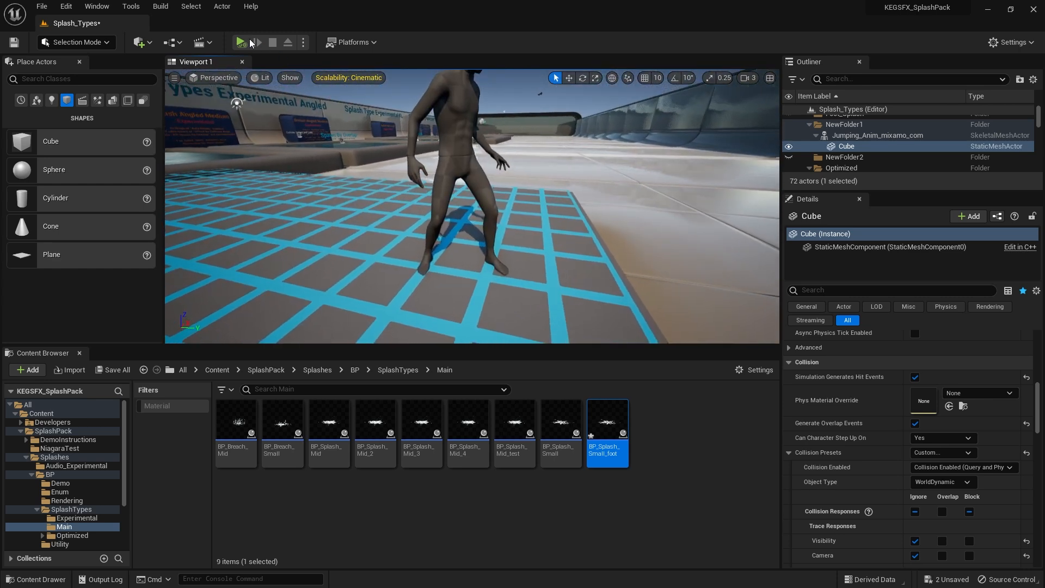
{"action": "left_click", "coordinate": [240, 42]}
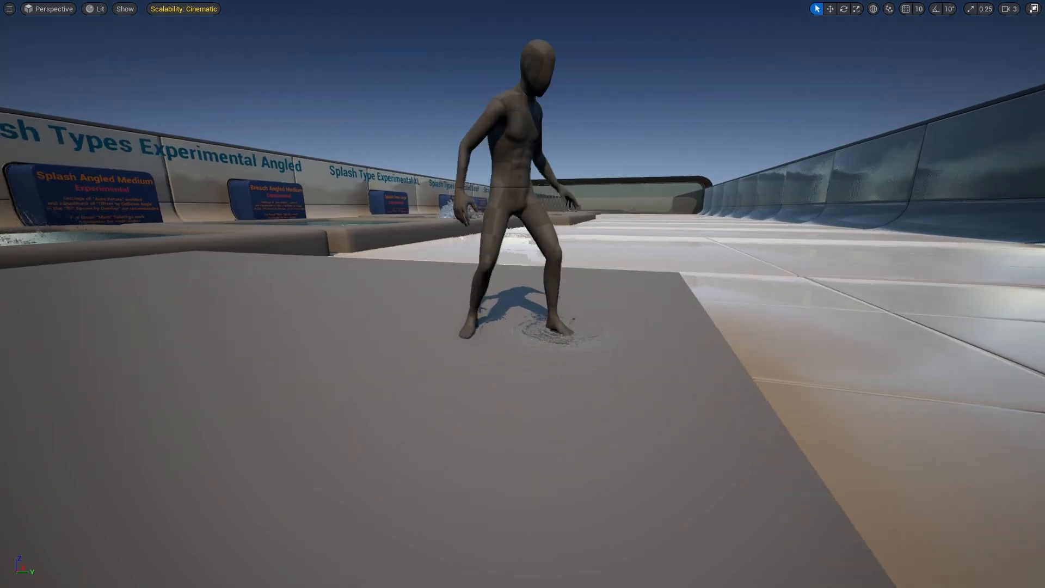
{"action": "left_click", "coordinate": [842, 9]}
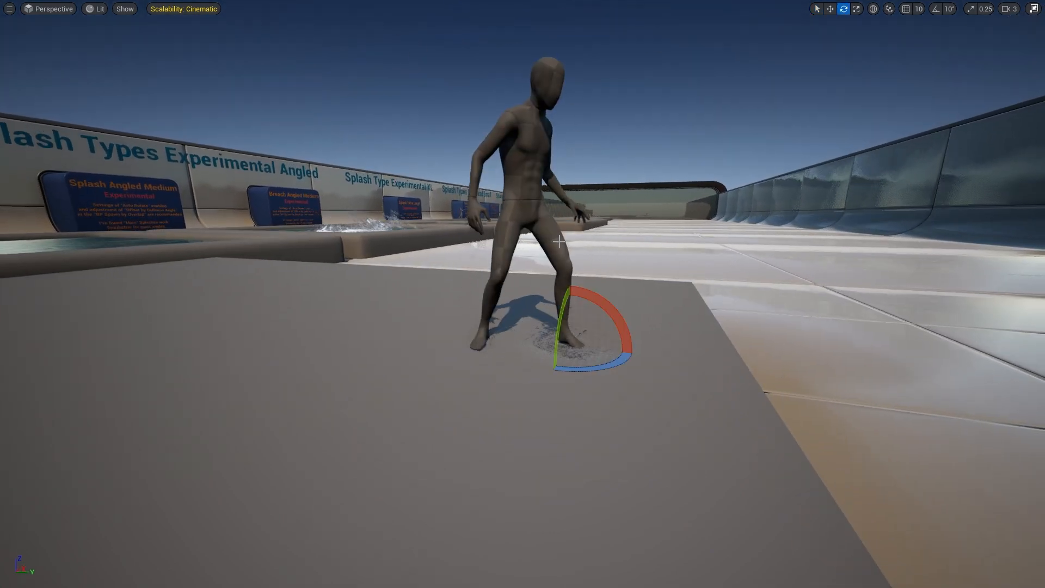
{"action": "type", "text": "sl"}
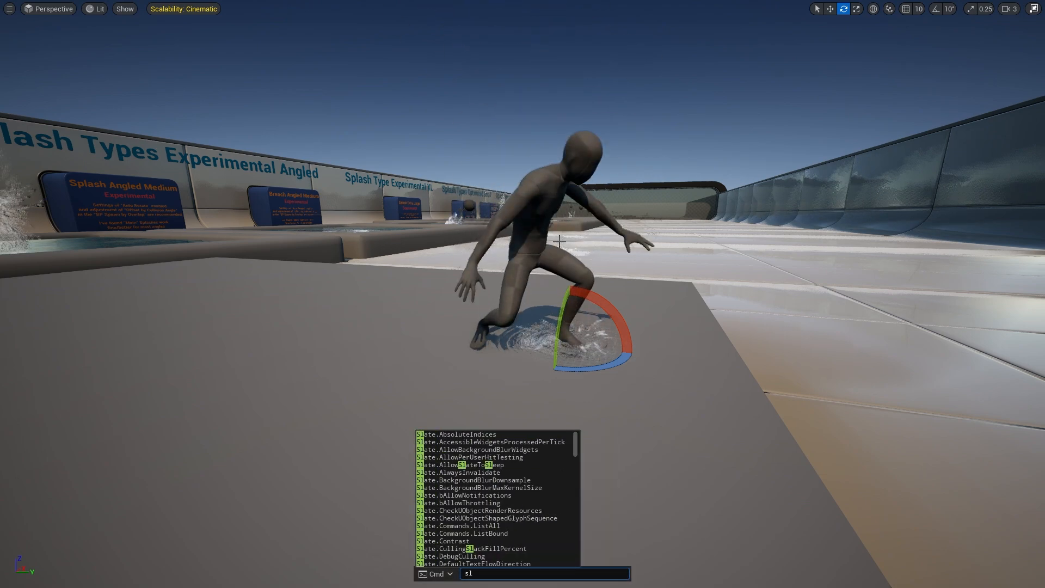
{"action": "type", "text": "slomo"}
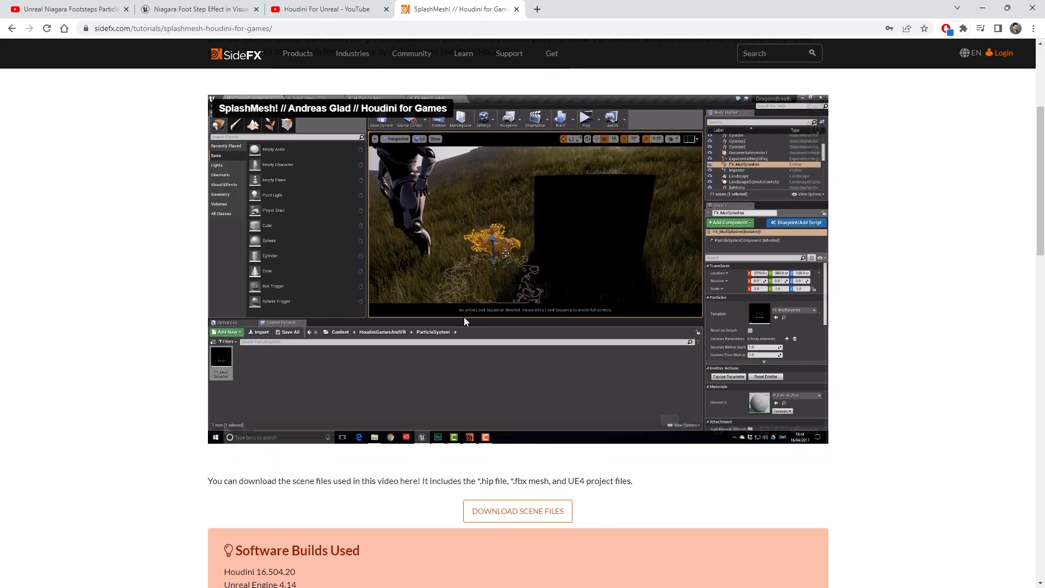
- Scroll the SplashMesh tutorial page to its video, then switch to another tutorial tab
{"action": "scroll", "scroll_direction": "down", "scroll_amount": 3}
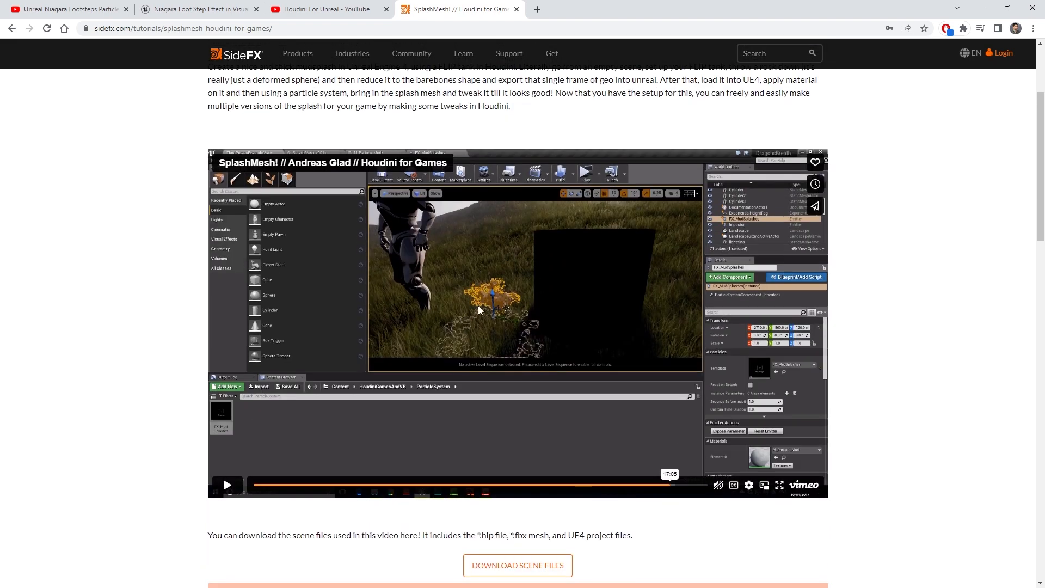
{"action": "mouse_move", "coordinate": [502, 315]}
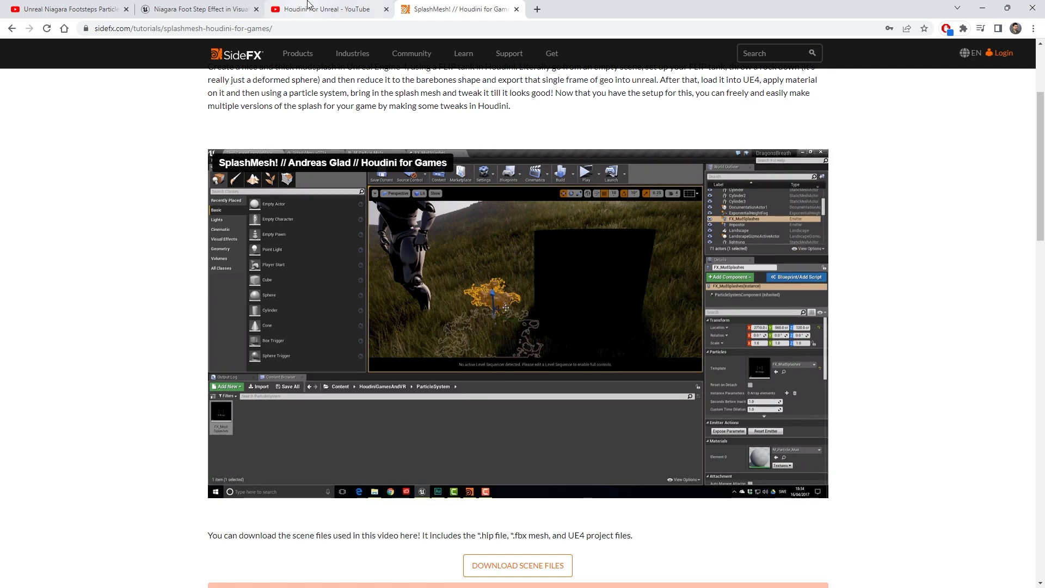
{"action": "left_click", "coordinate": [198, 9]}
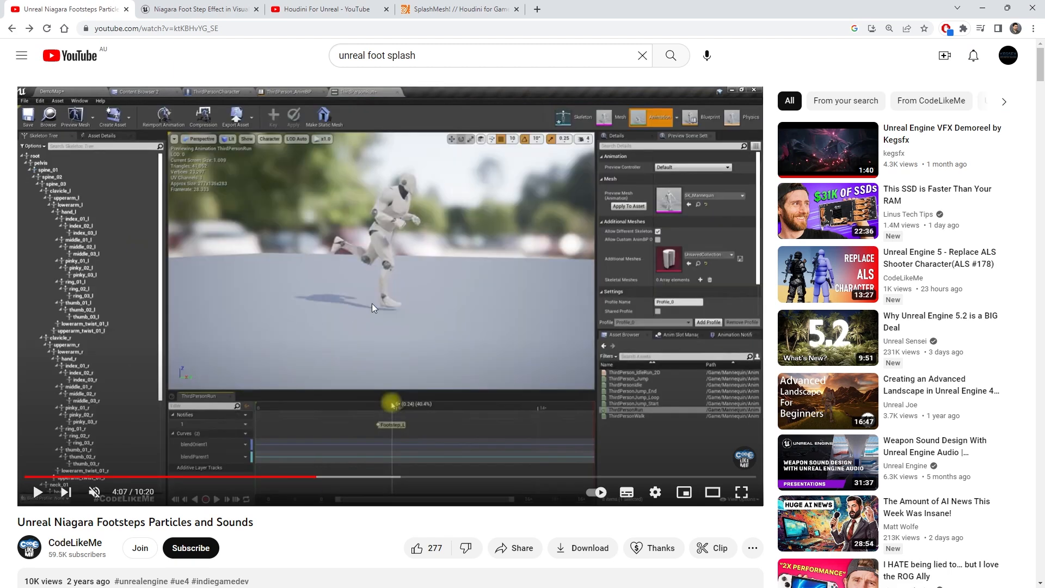
{"action": "mouse_move", "coordinate": [326, 196]}
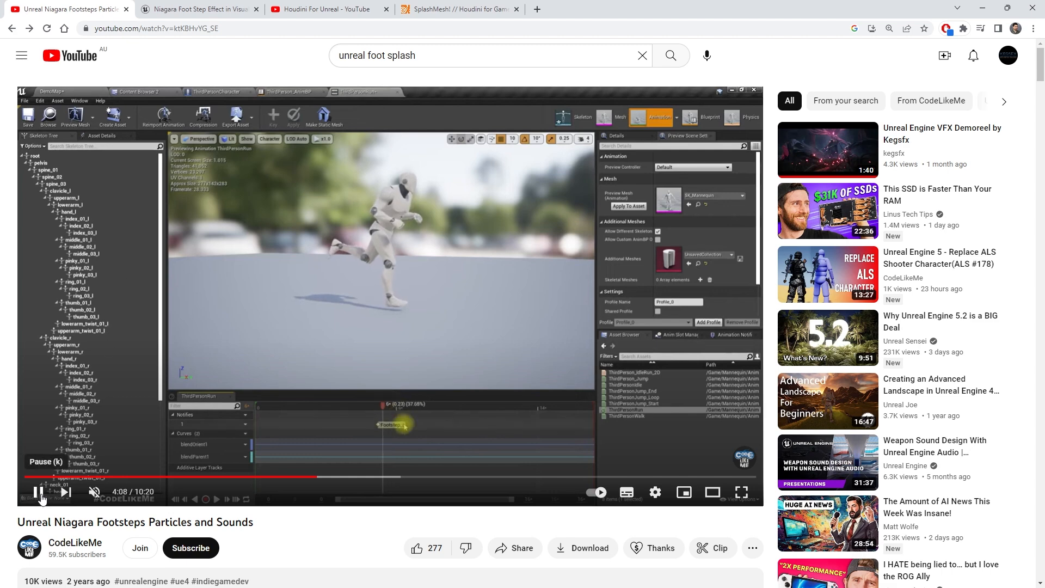
- Pause the CodeLikeMe footsteps video at 3:53, then return to the SplashMesh tab
{"action": "left_click", "coordinate": [38, 492]}
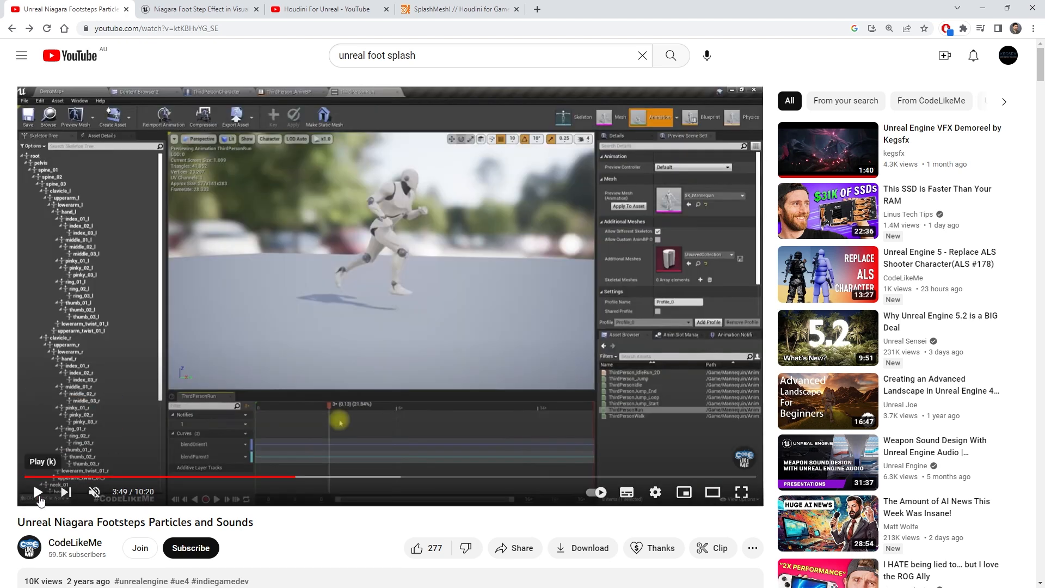
{"action": "left_click", "coordinate": [39, 492]}
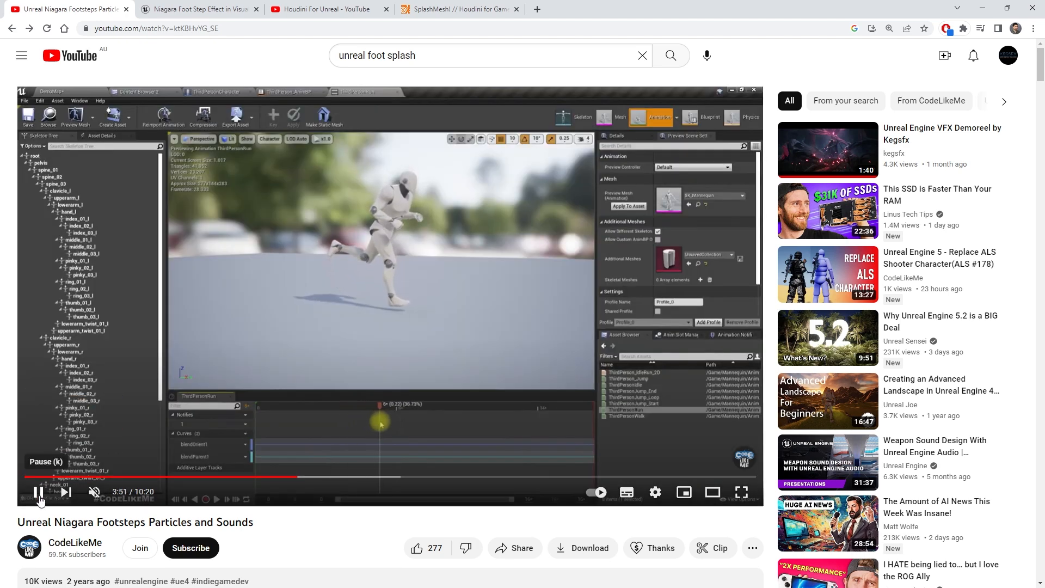
{"action": "left_click", "coordinate": [38, 492]}
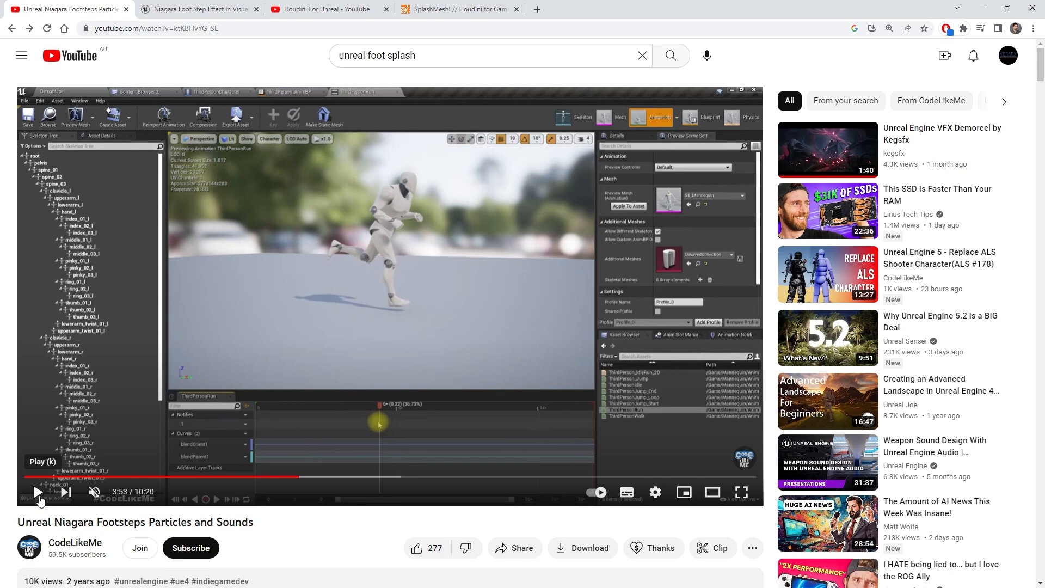
{"action": "mouse_move", "coordinate": [40, 477]}
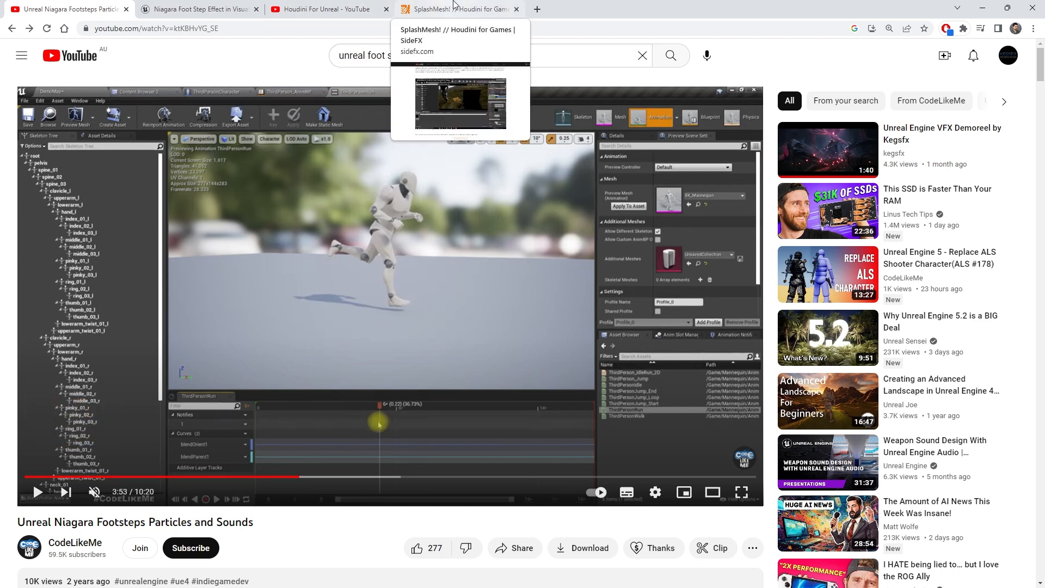
{"action": "left_click", "coordinate": [456, 9]}
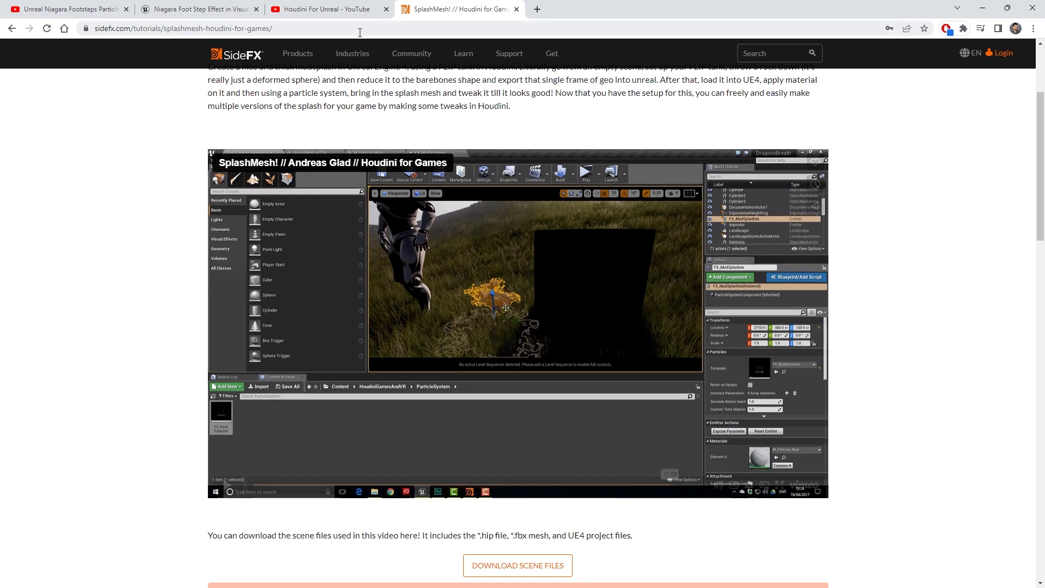
{"action": "left_click", "coordinate": [326, 9]}
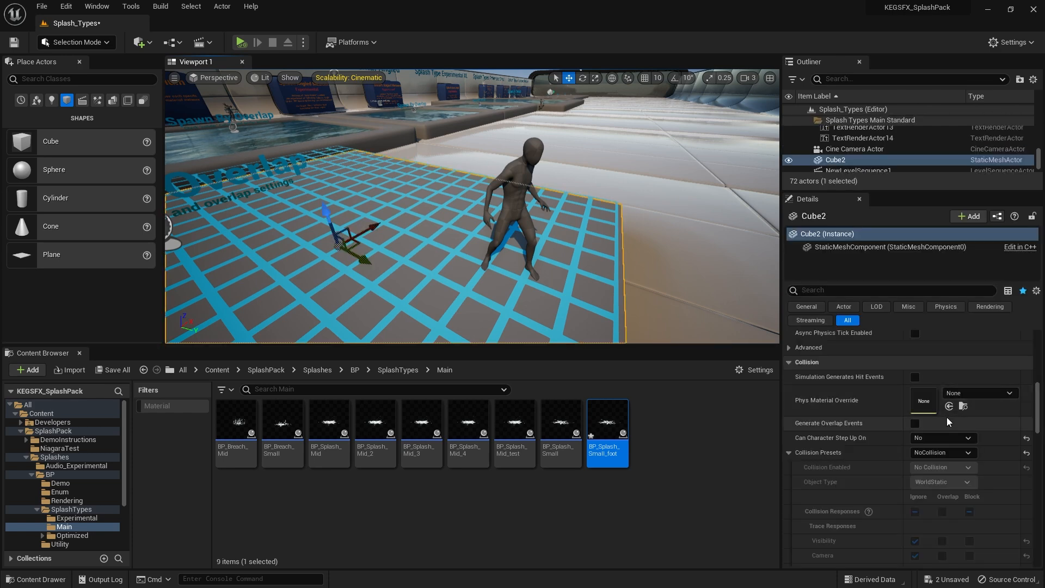
{"action": "mouse_move", "coordinate": [579, 278]}
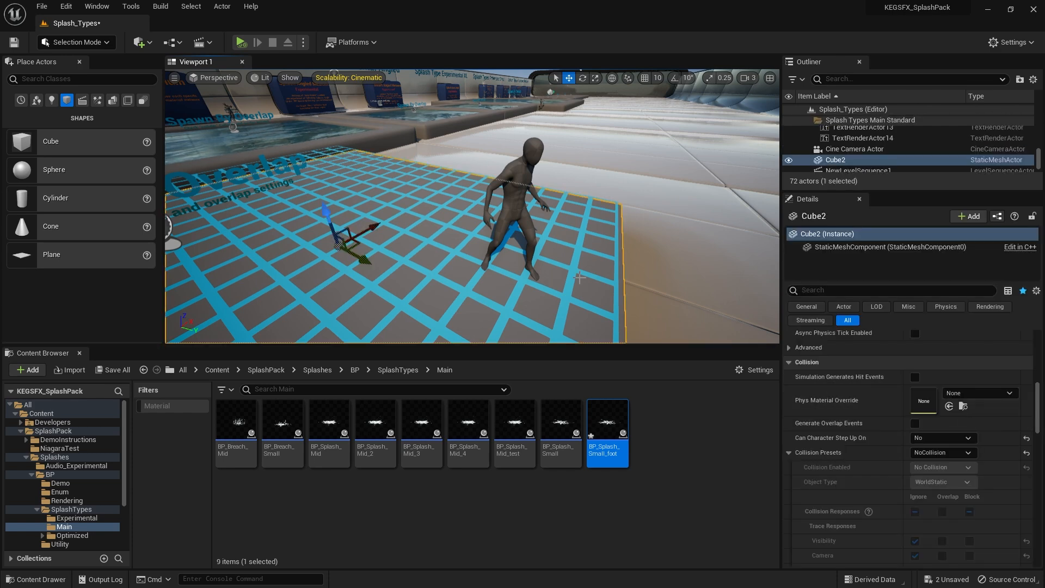